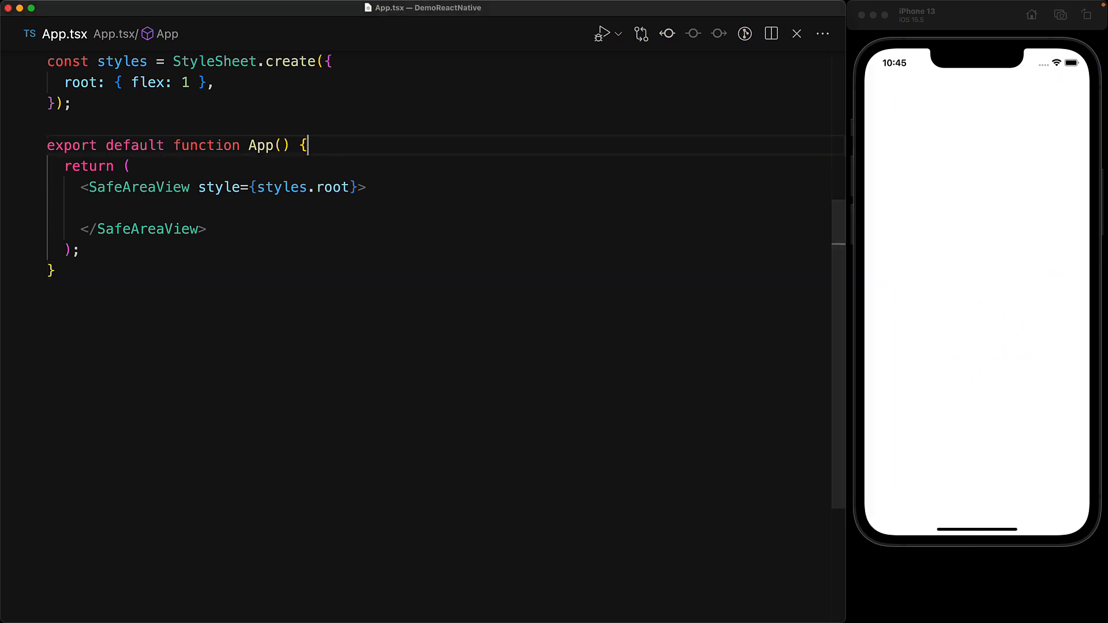
Add a fruits array and onFruitPress alert, mapping Apple, Orange, Pear and Tomato to Buttons
key(Enter)
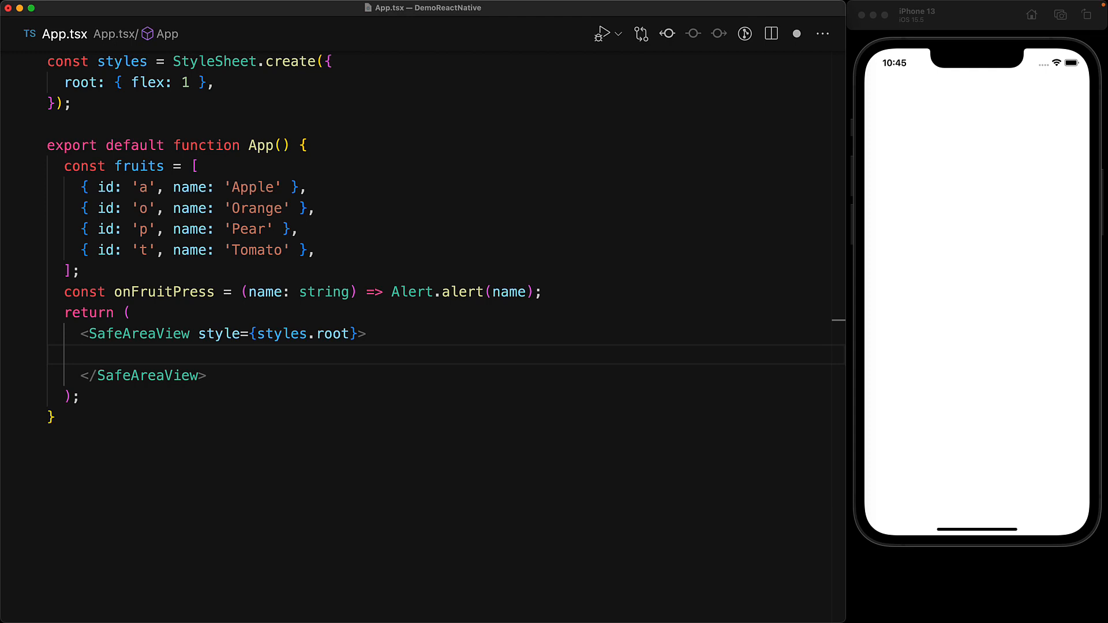
text({fruits.map(fruit => {)
text(onPre)
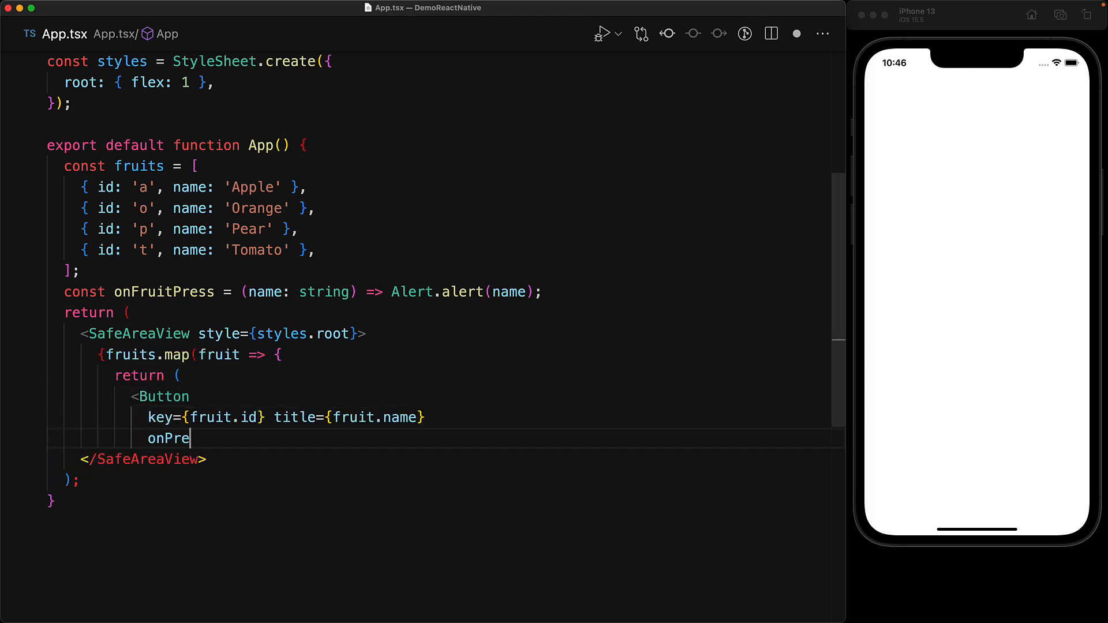
text(ss={() => onFruitPress(fruit.name)})
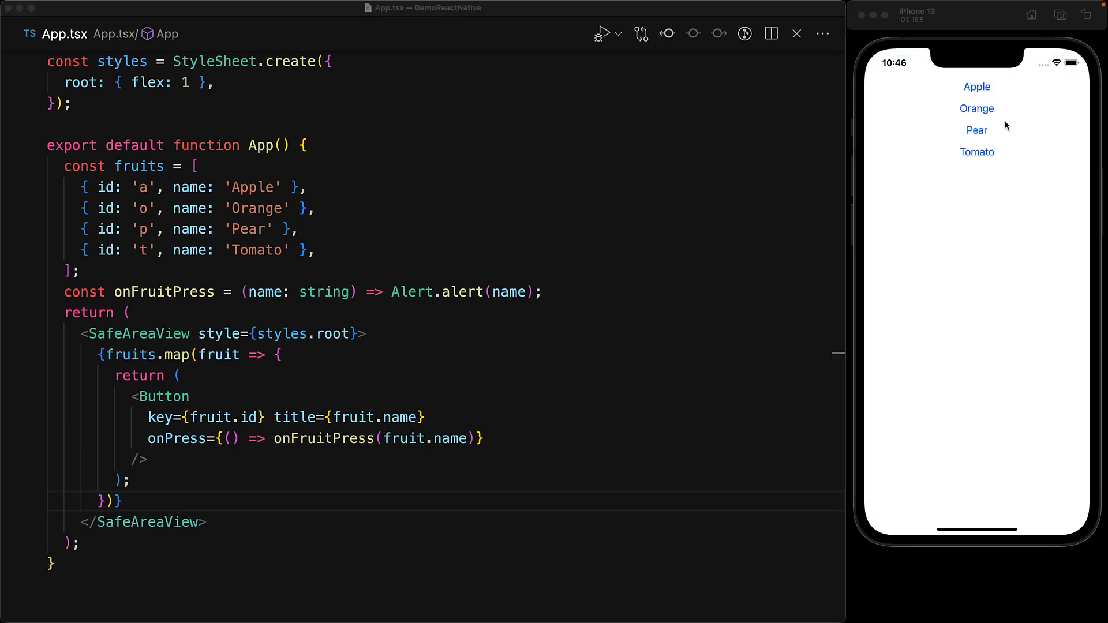
Tap Apple in the iOS Simulator and dismiss the Apple alert
click(975, 86)
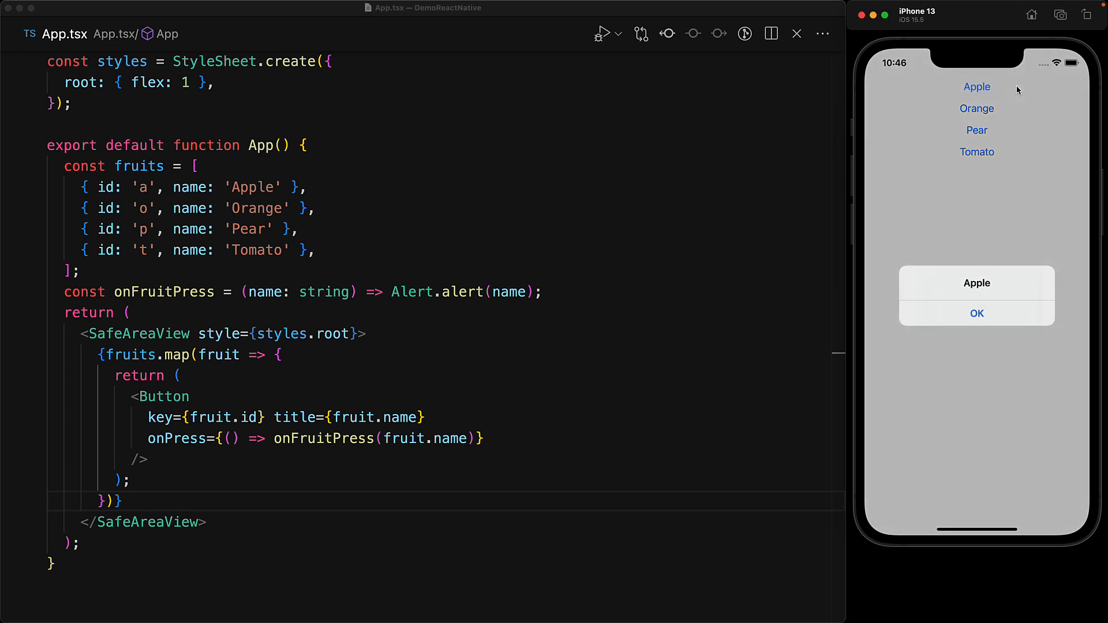
click(976, 108)
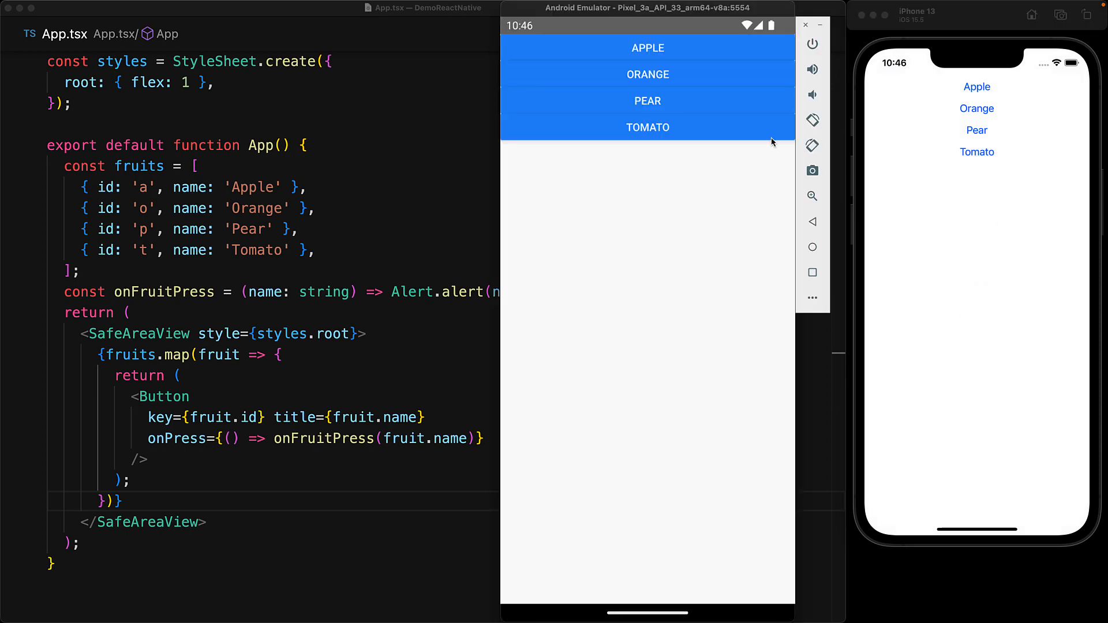
mouse_move(735, 79)
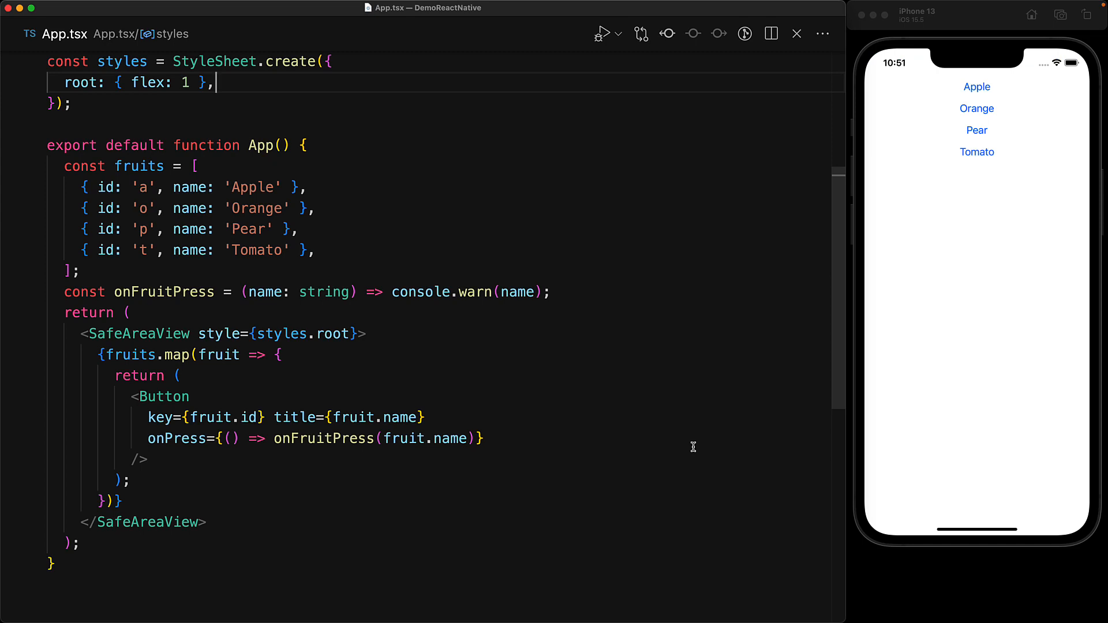
Add itemBox and itemText styles with white text, and render each fruit as a styled View
text(itemBox: { margin: 10, padding: 40, backgroundColor: '#2A9D8F' },)
text(itemText: { fontSize: 2)
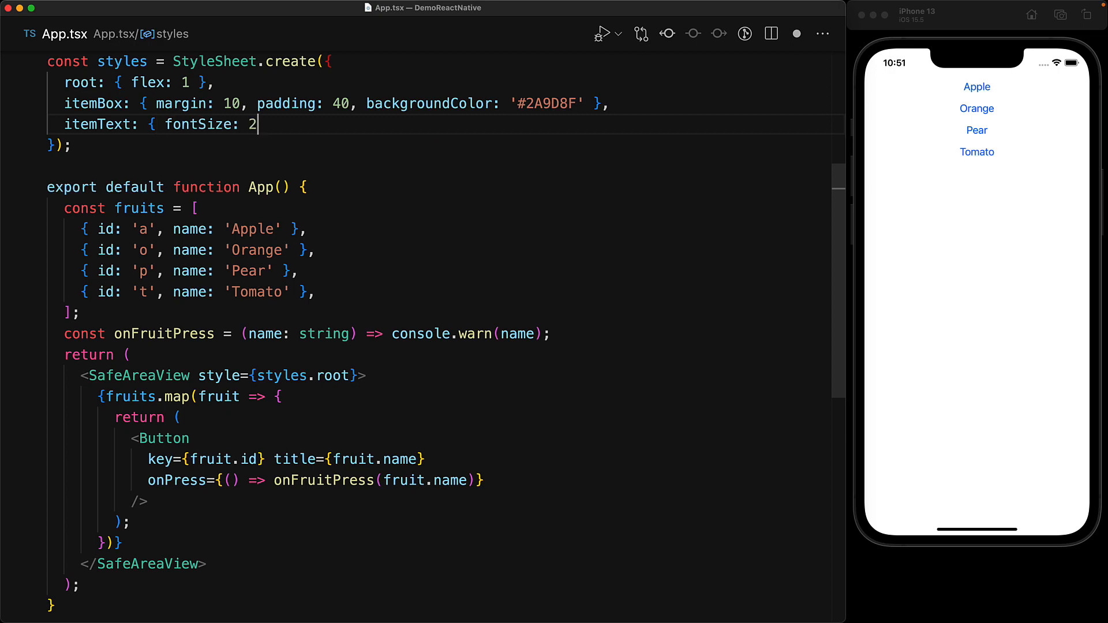
text(4, color: 'white' },)
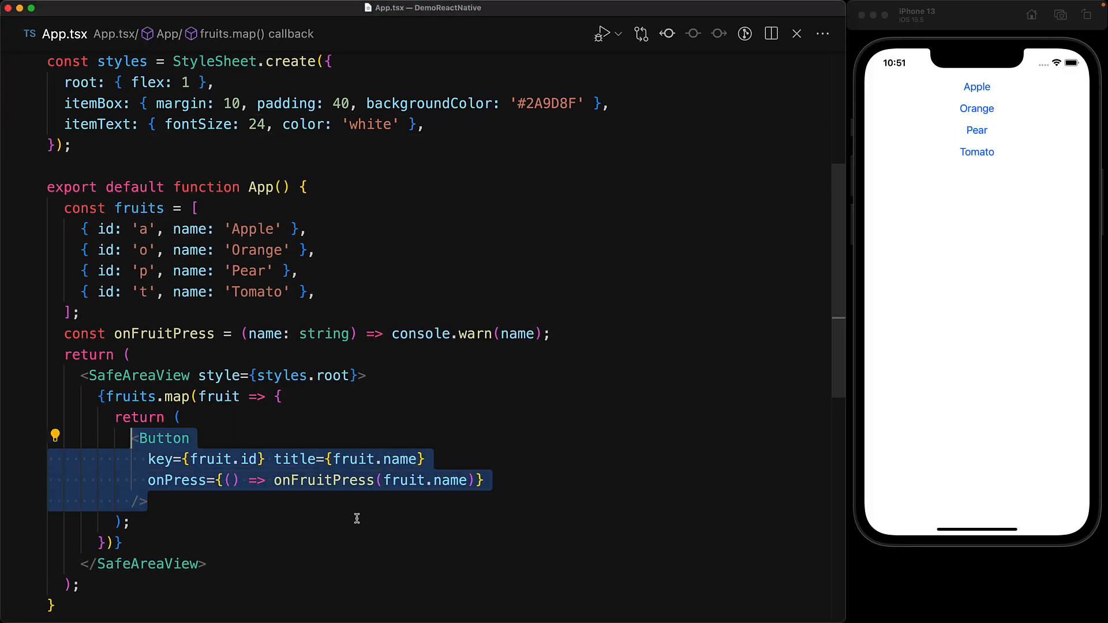
text(<View key={fruit.id} style={styles.itemBox}>)
text(<Text style={styles.itemText}>{fruit.name}</Text>)
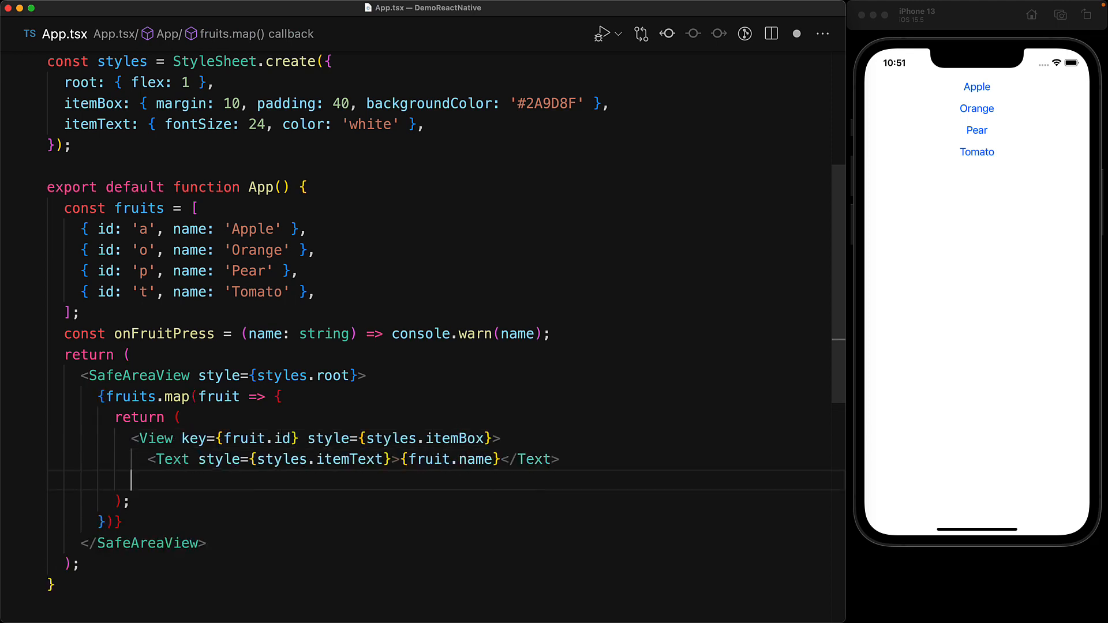
text(</View>)
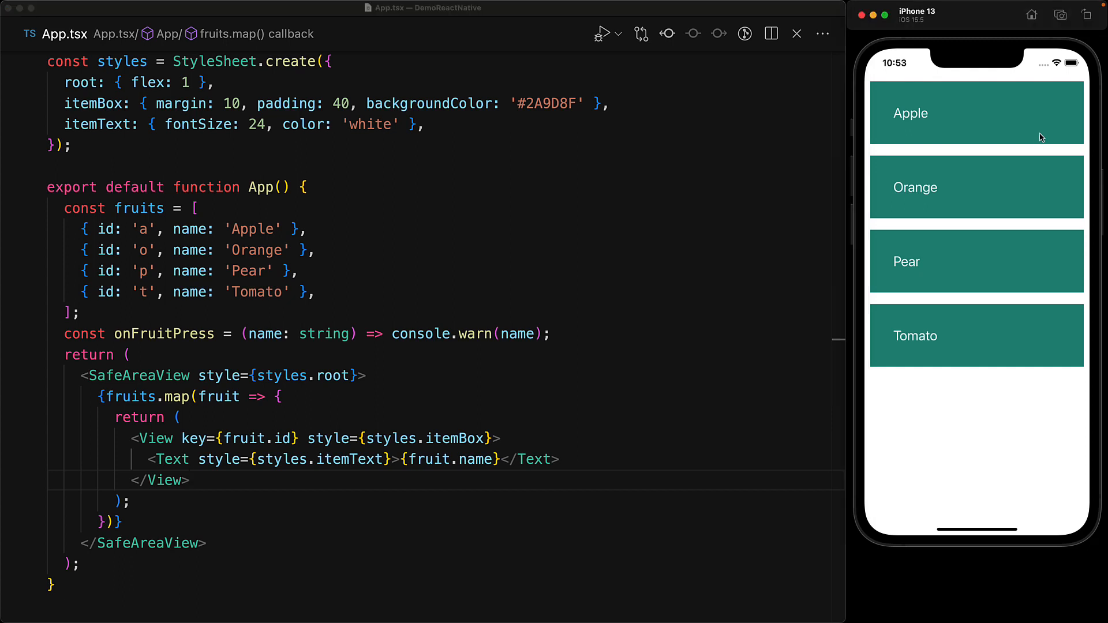
mouse_move(1034, 358)
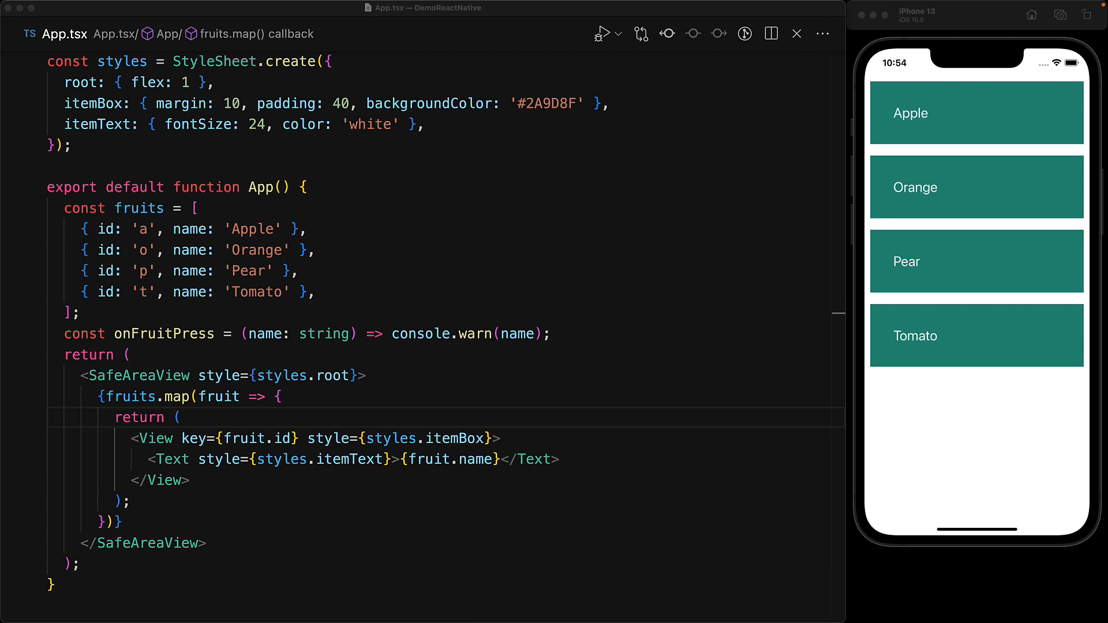
click(182, 417)
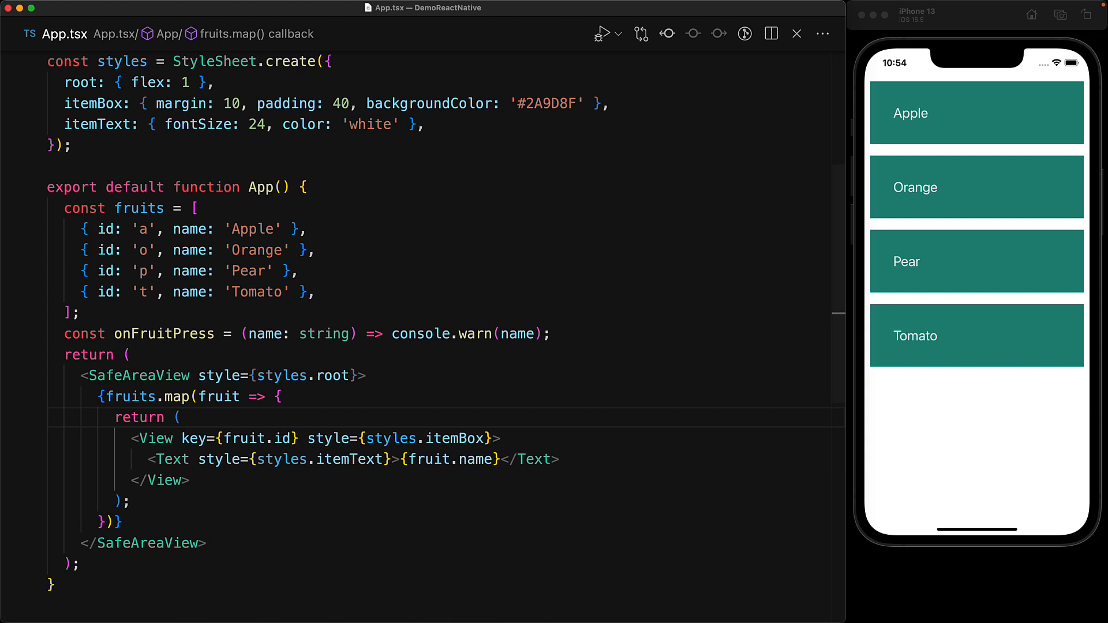
Wrap each fruit box in a TouchableOpacity, then test tapping Apple, Pear and Tomato
text(<TouchableOpacity)
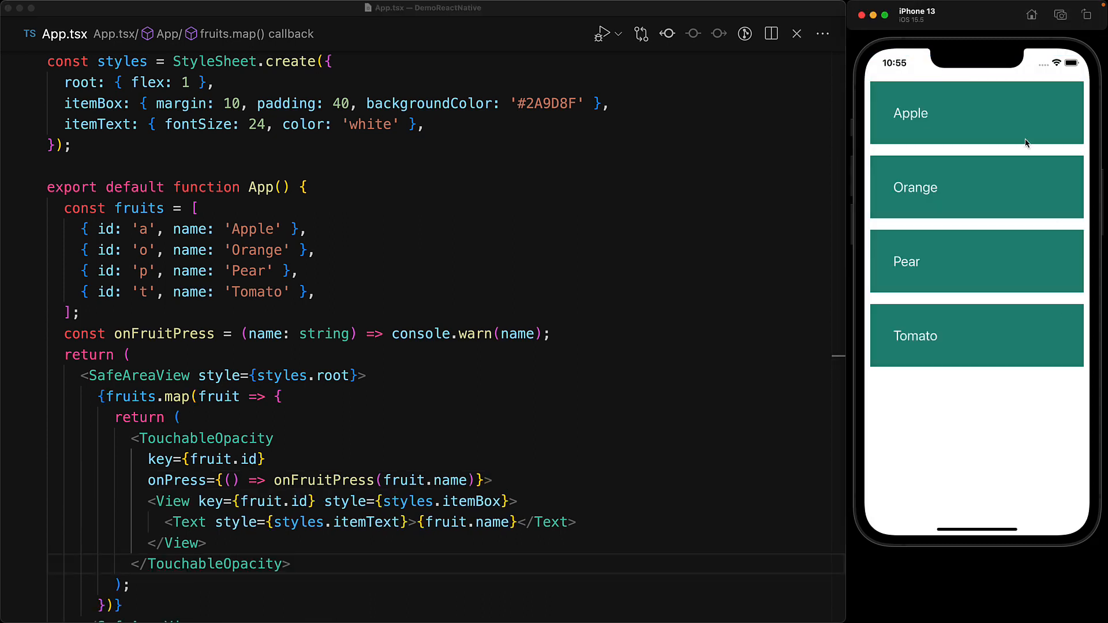
click(975, 261)
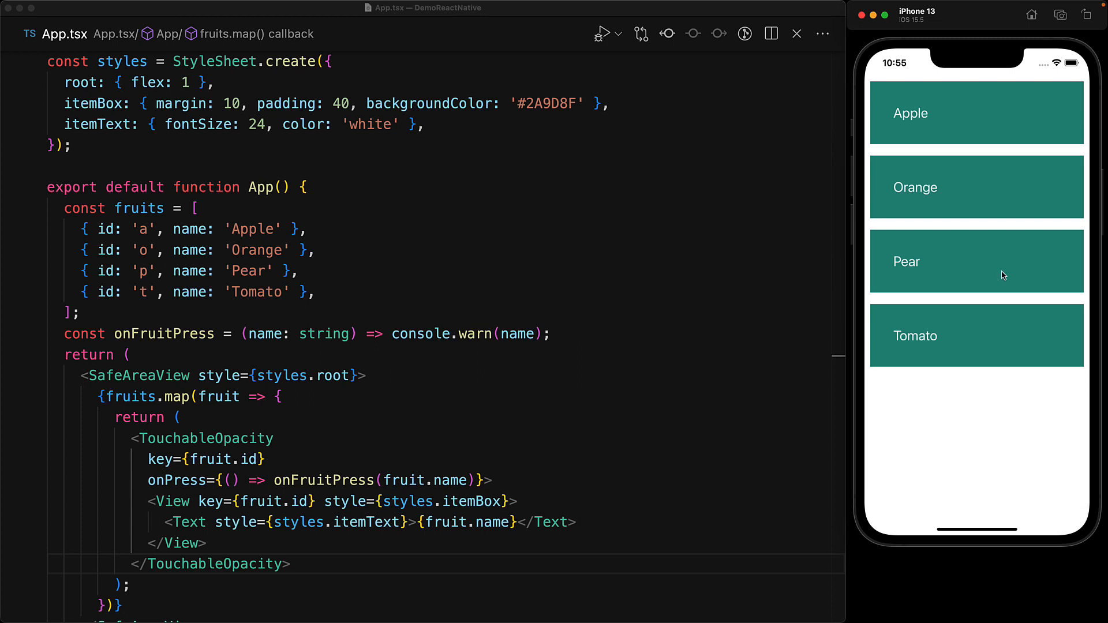
click(976, 336)
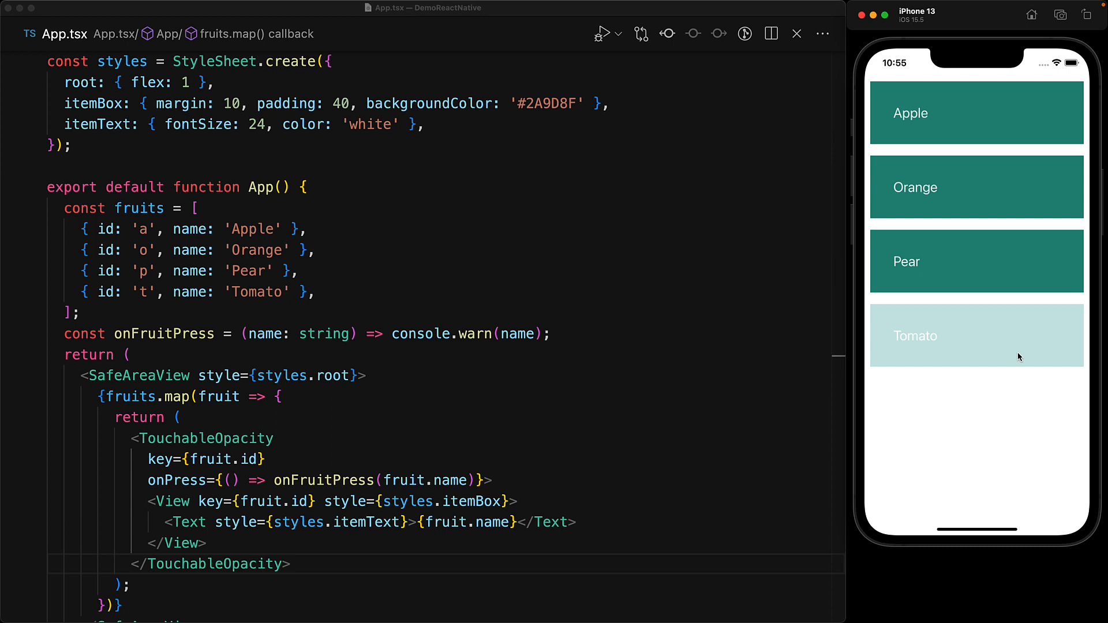
click(975, 335)
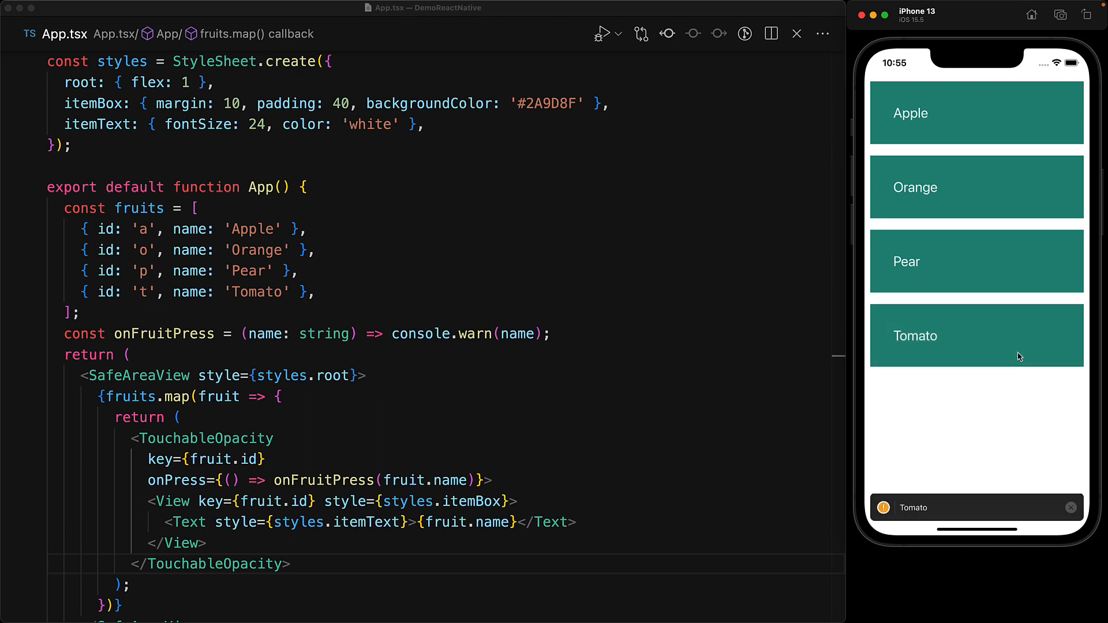
click(274, 438)
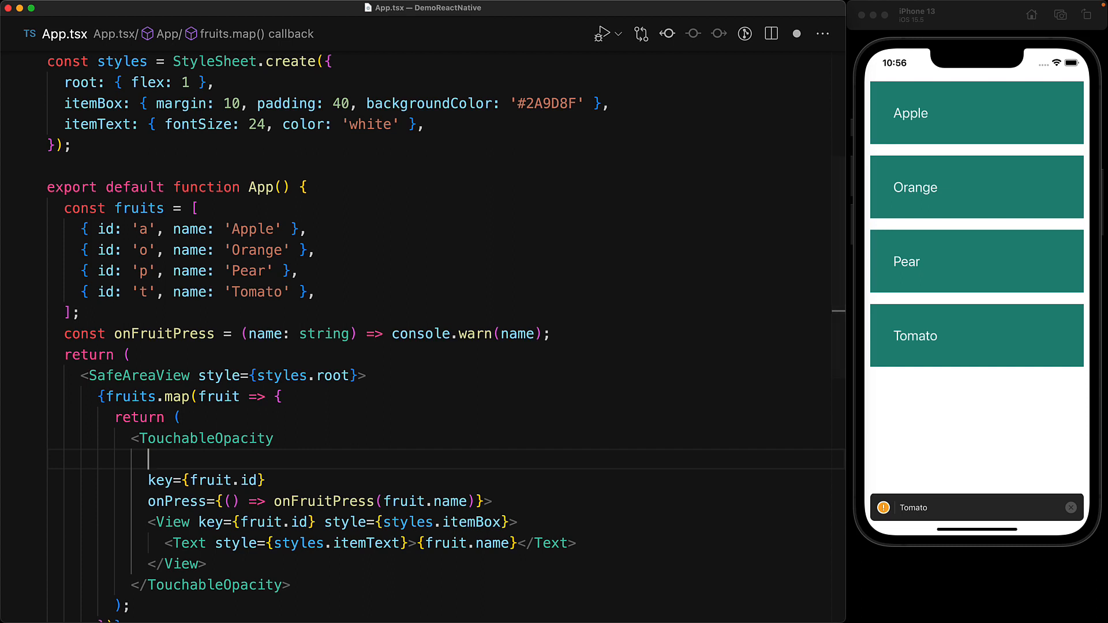
Give the TouchableOpacity activeOpacity={0.8} and style={styles.itemBox}, then test pressing the boxes
text(activeOpacity={0.8})
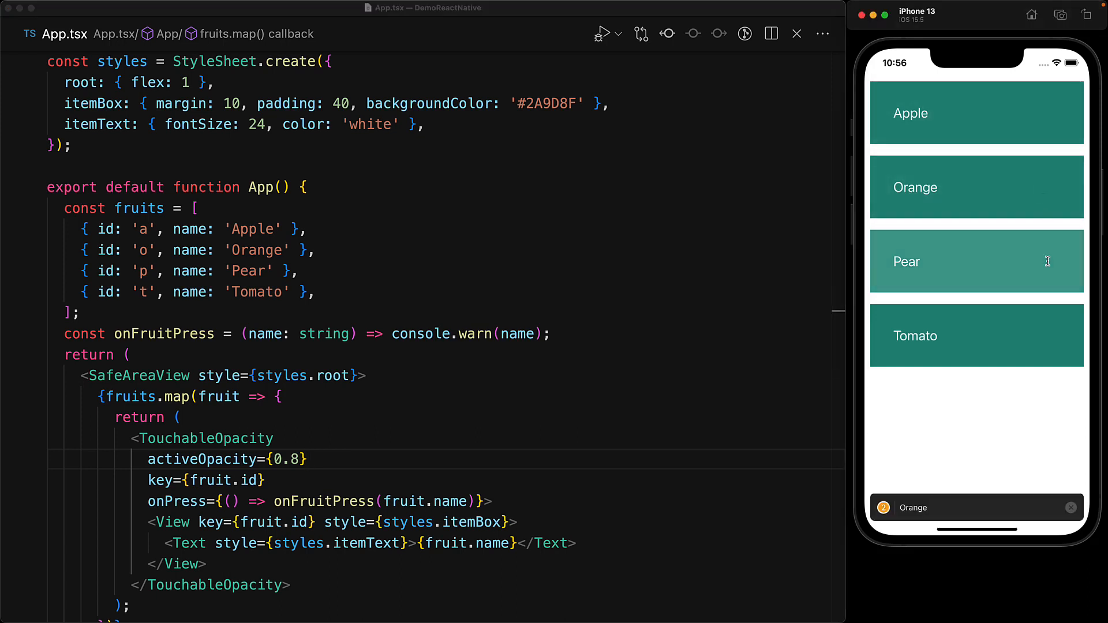
click(975, 335)
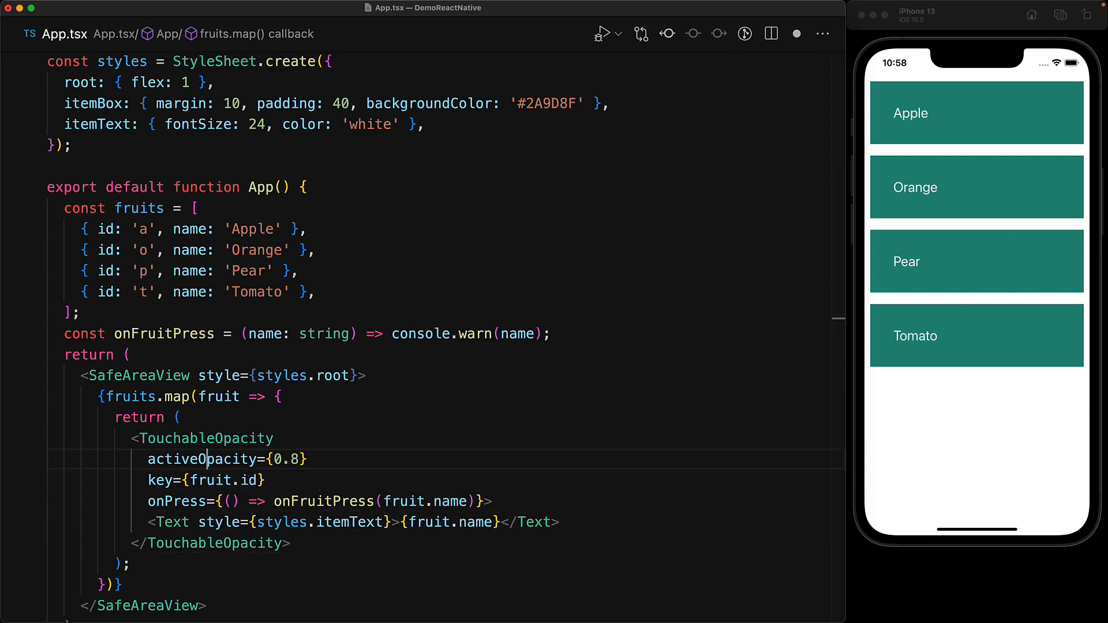
key(Enter)
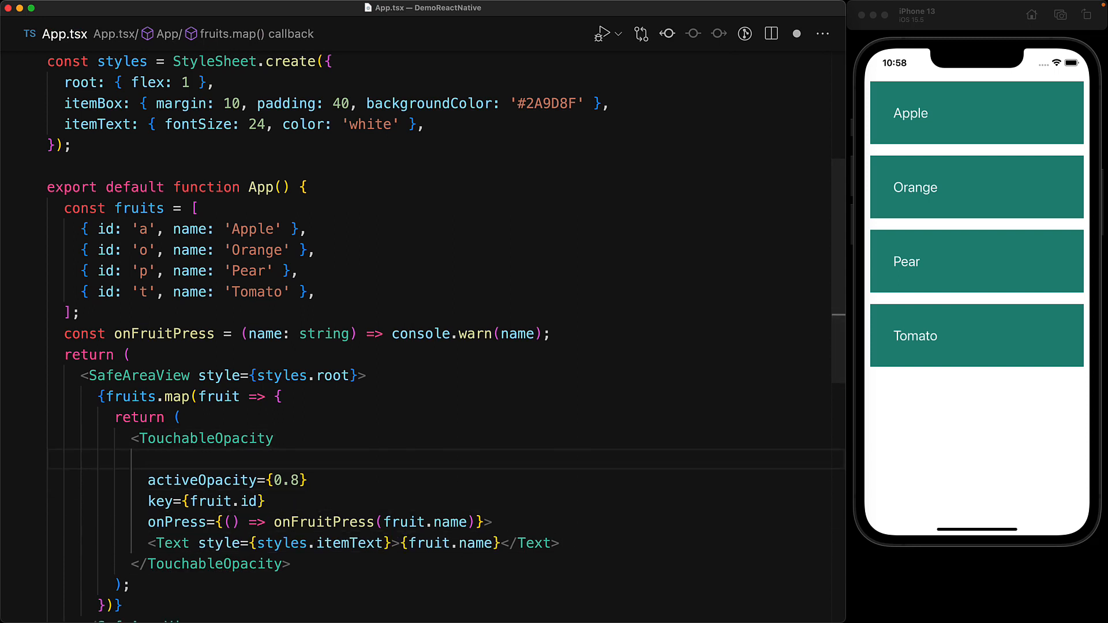
text(style={styles.itemBox})
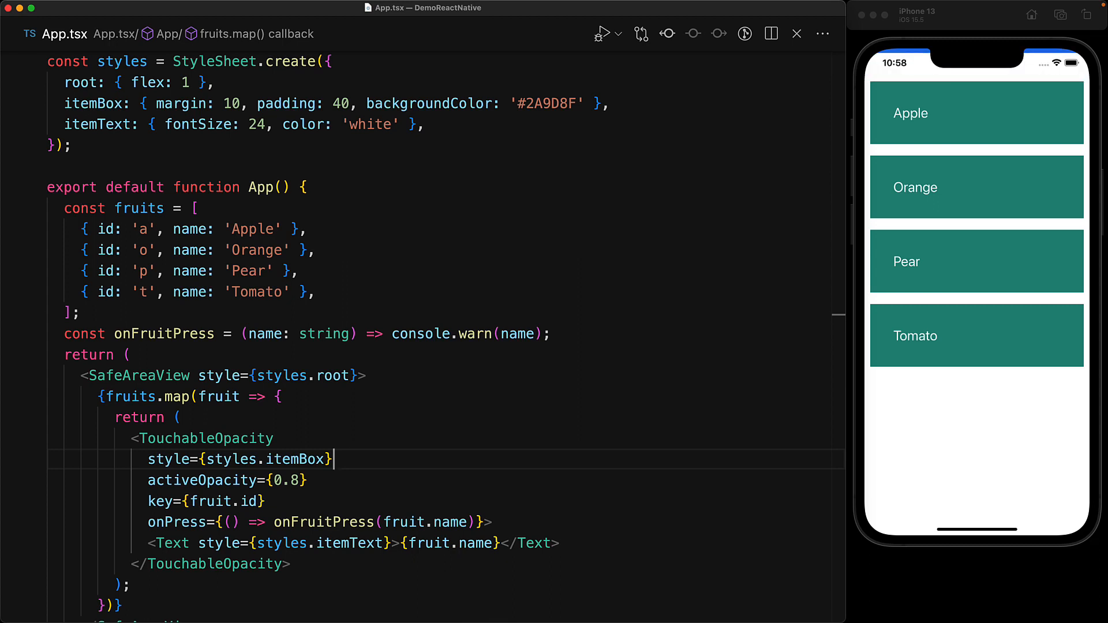
click(976, 113)
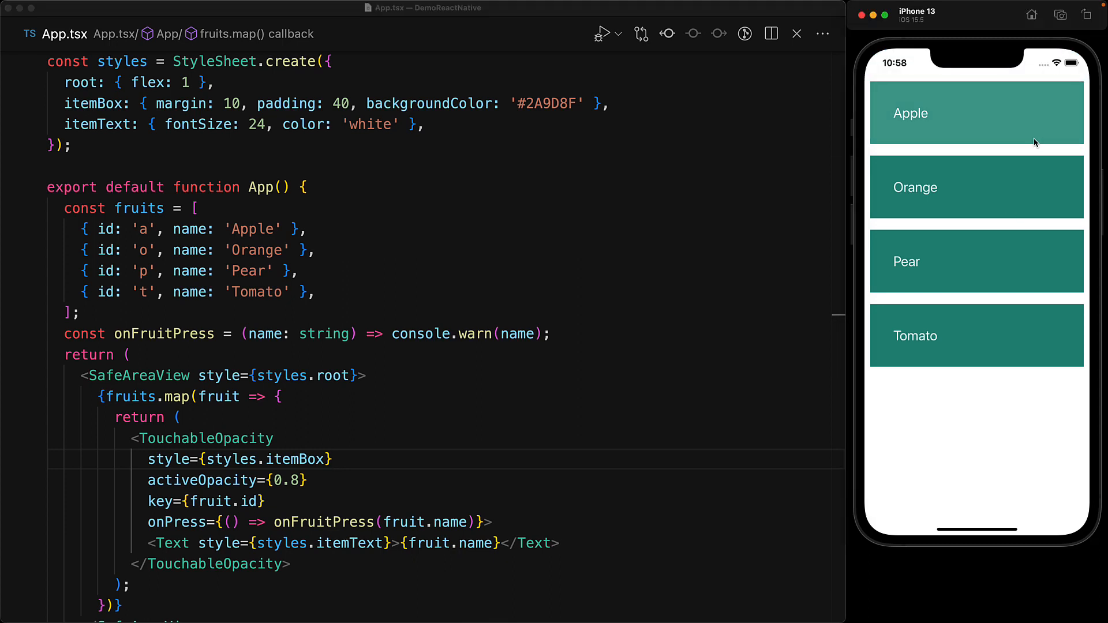
click(976, 336)
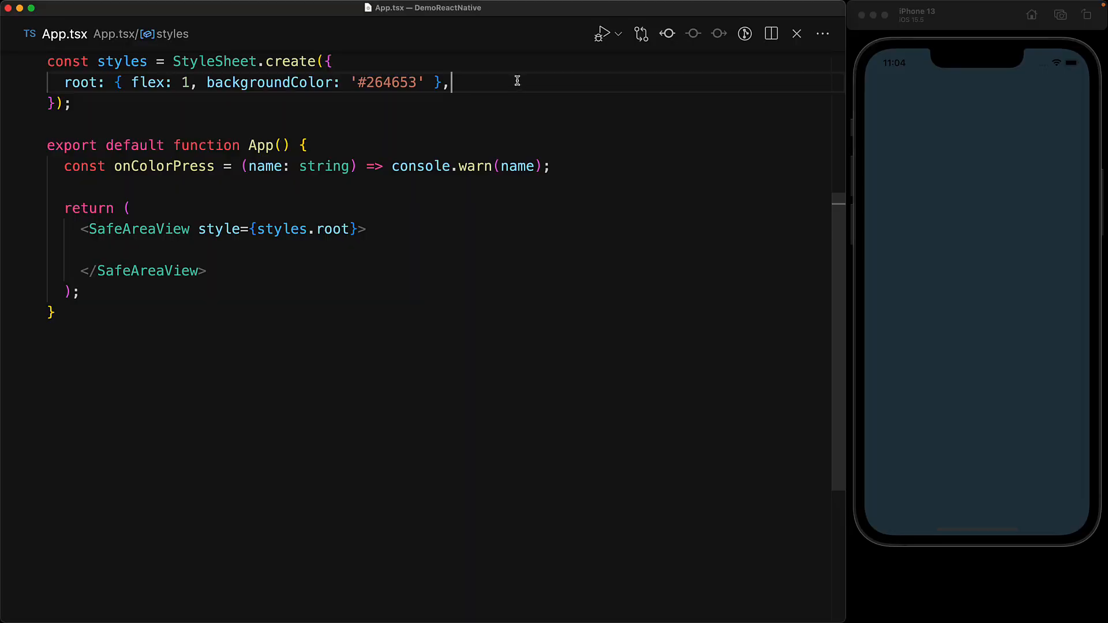
Add box styles with 24px white text and map colors to tappable boxes
text(itemText: {)
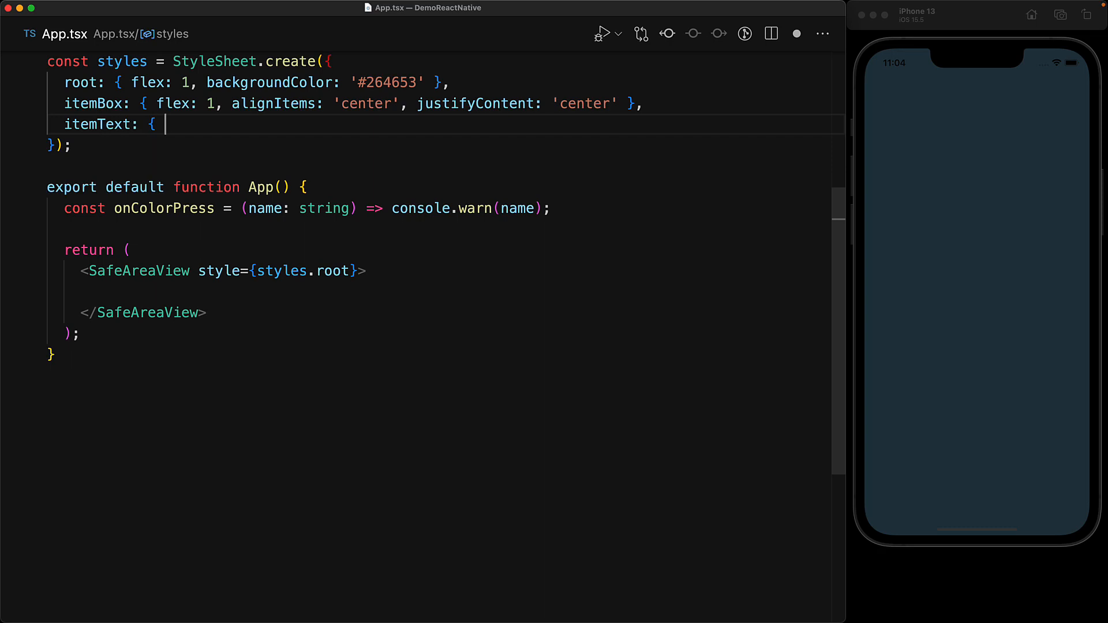
text(fontSize: 24, color: 'white' },)
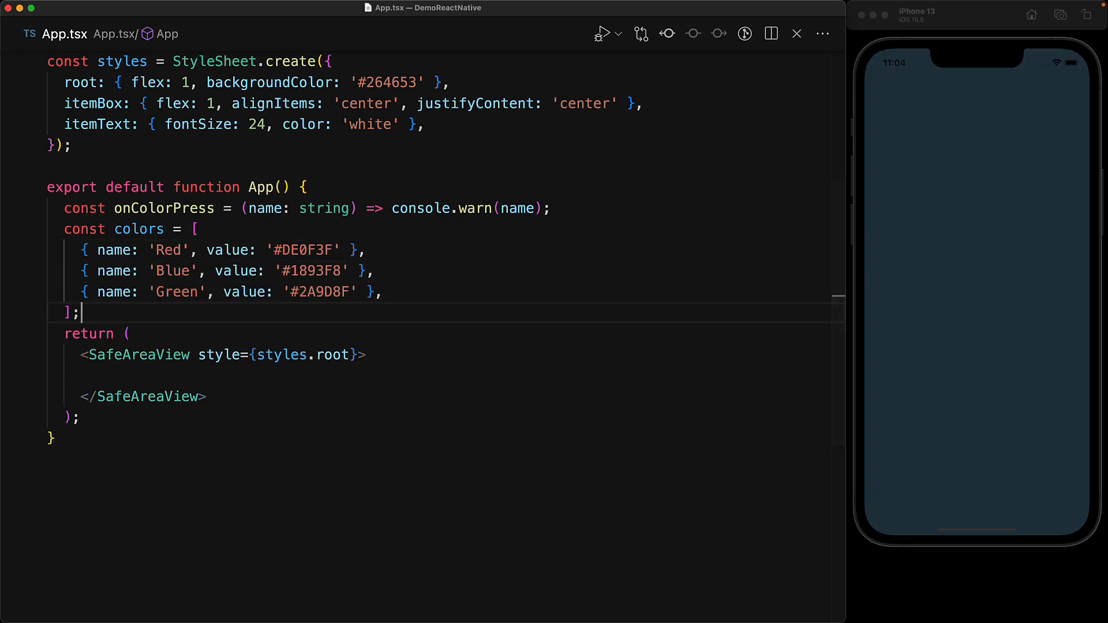
text({colors.map(color => {)
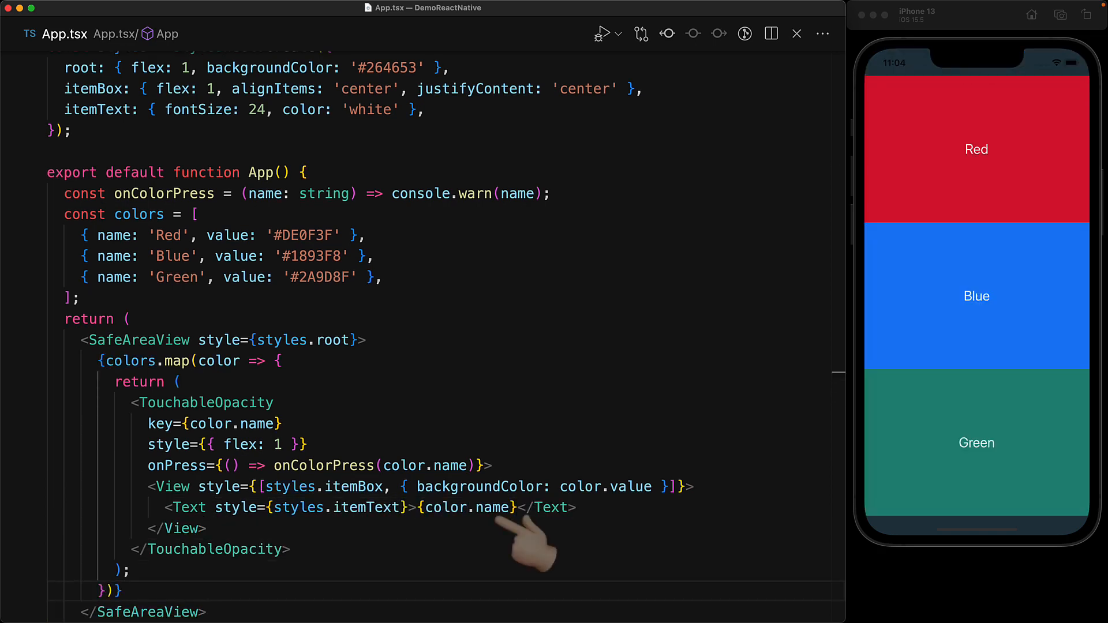
mouse_move(646, 449)
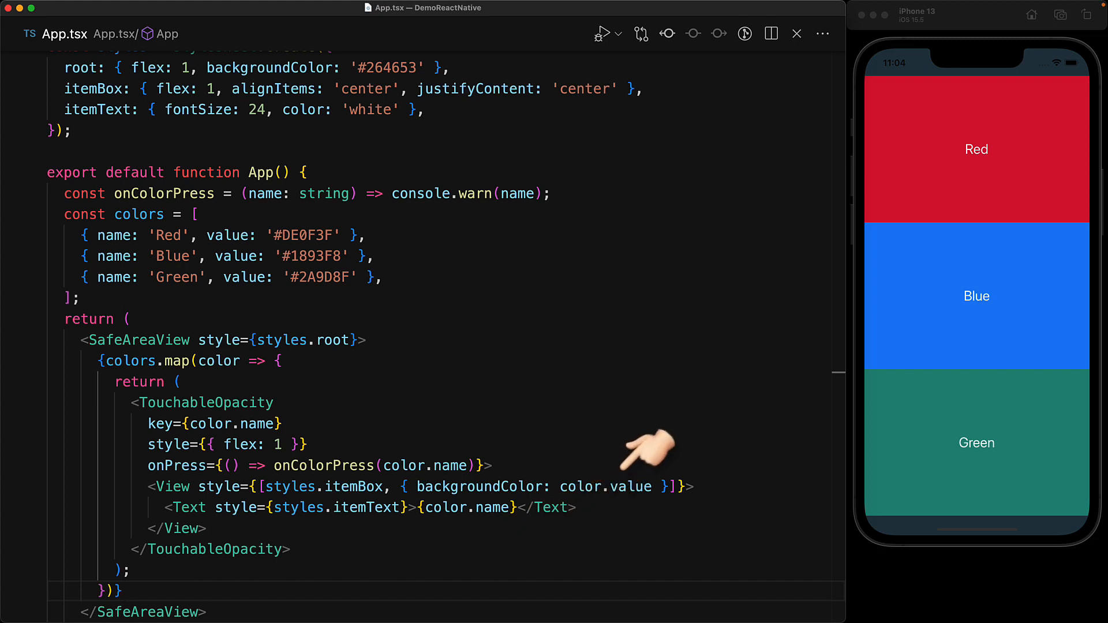
mouse_move(647, 452)
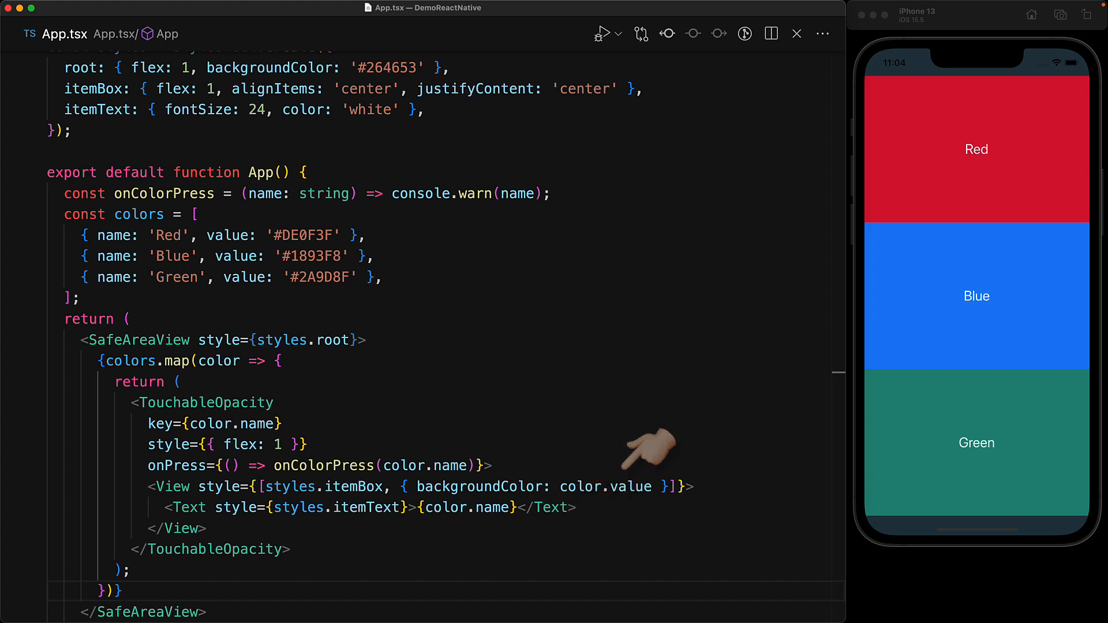
Tap the Red, Blue and Green boxes in the simulator to see their warnings
click(975, 296)
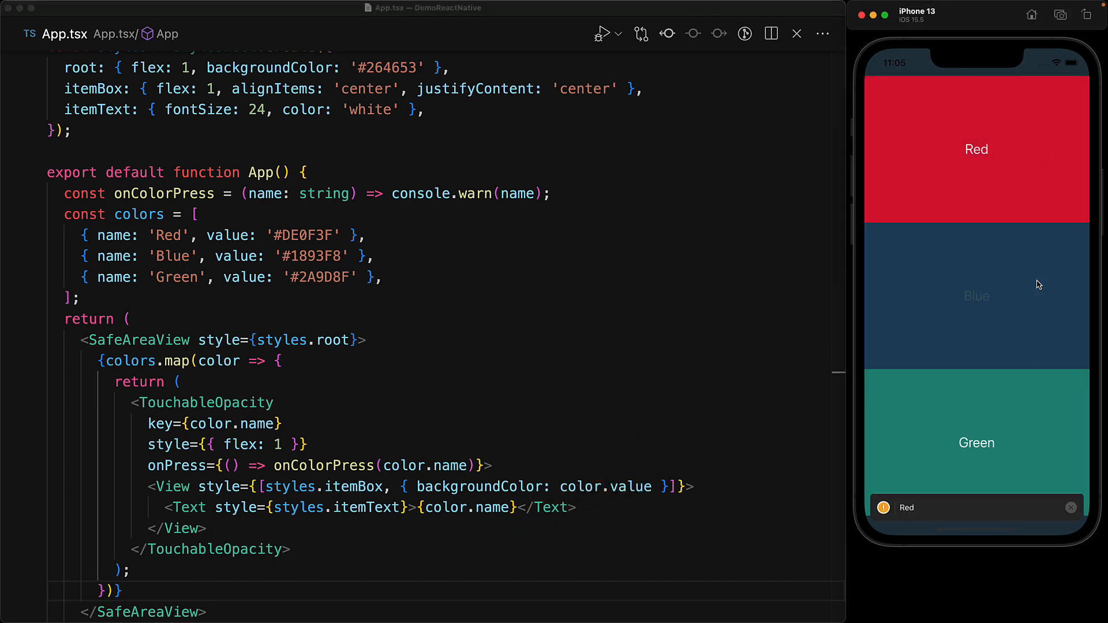
click(976, 295)
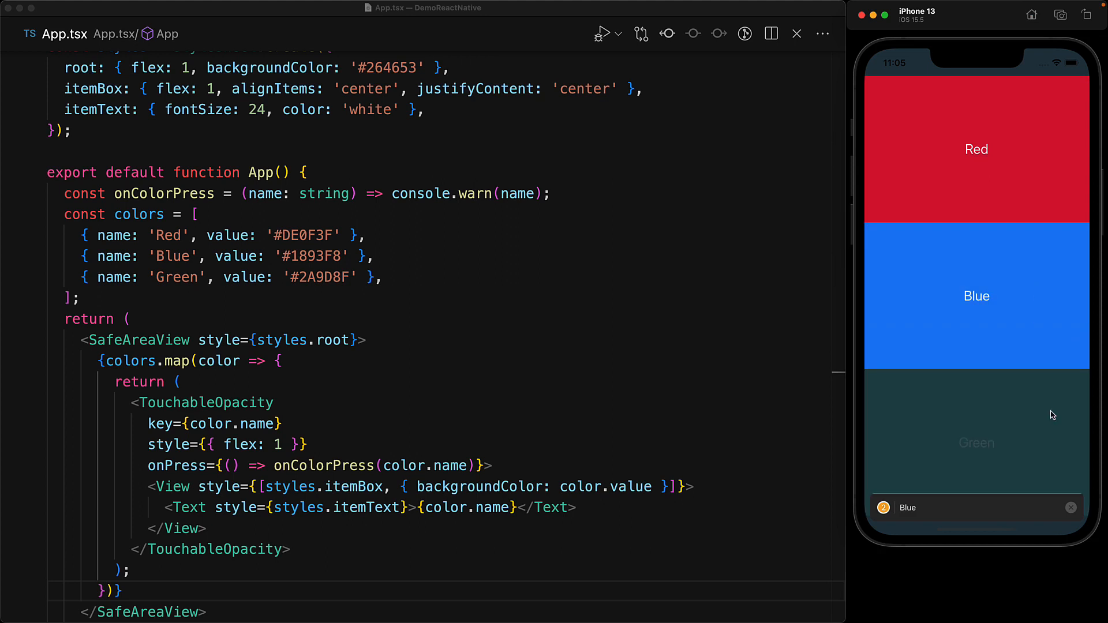
click(976, 434)
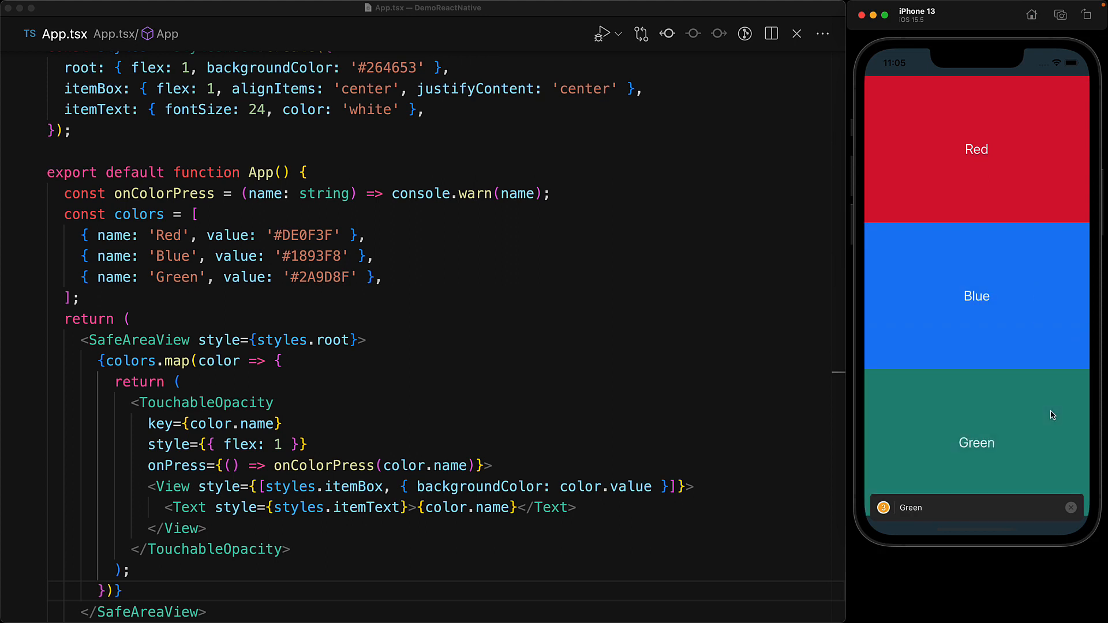
Replace the root backgroundColor with #E9C46A and tap a colour box to check it
double_click(388, 81)
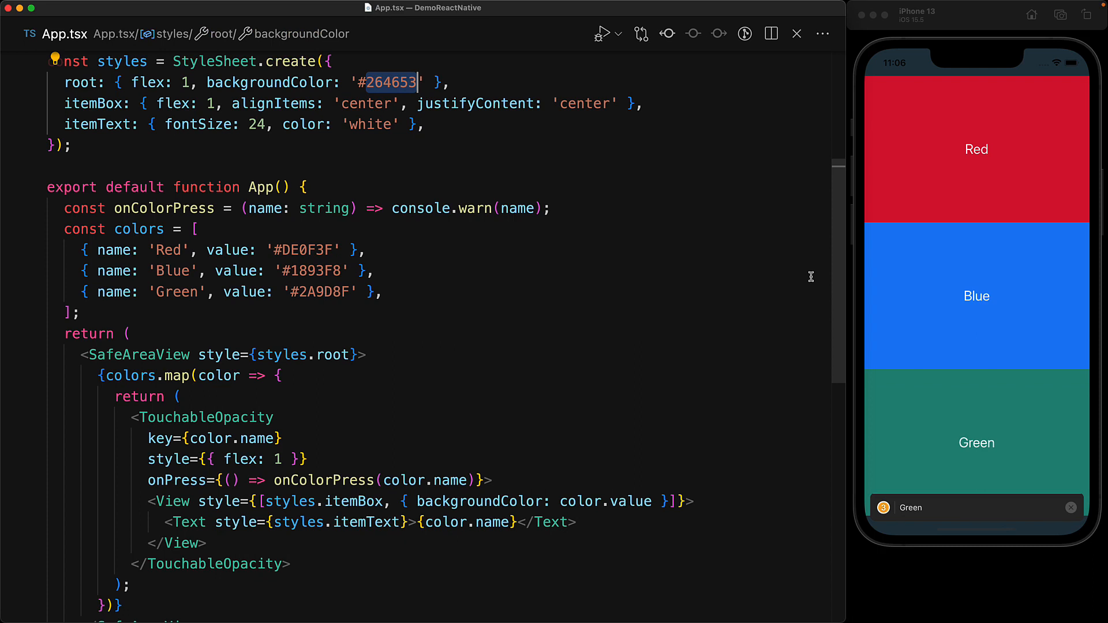
key(Backspace)
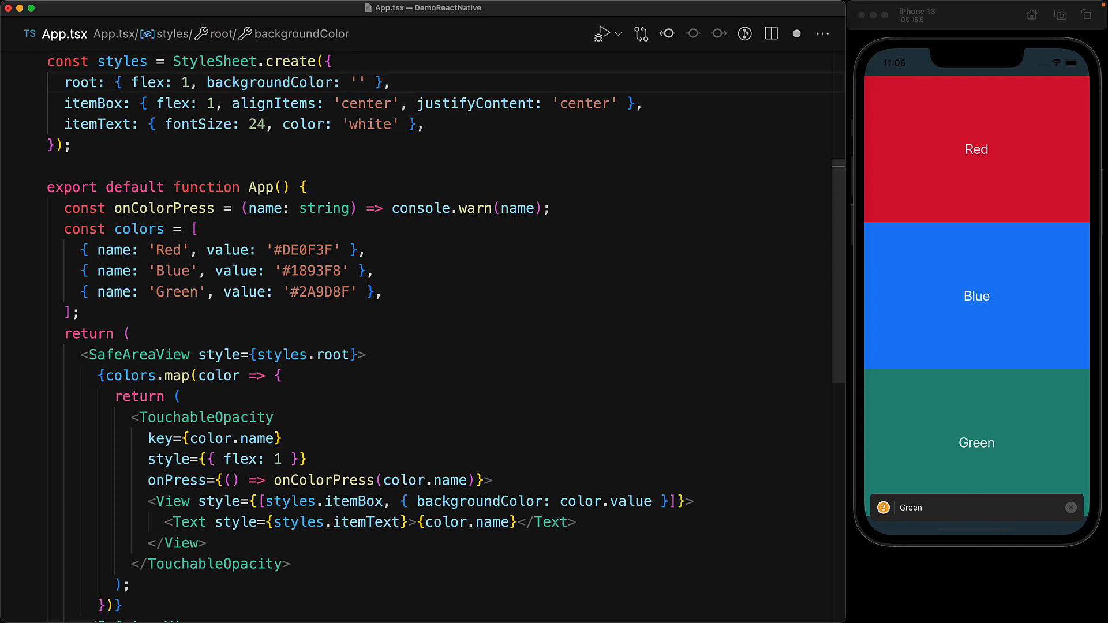
text(#E9C46A)
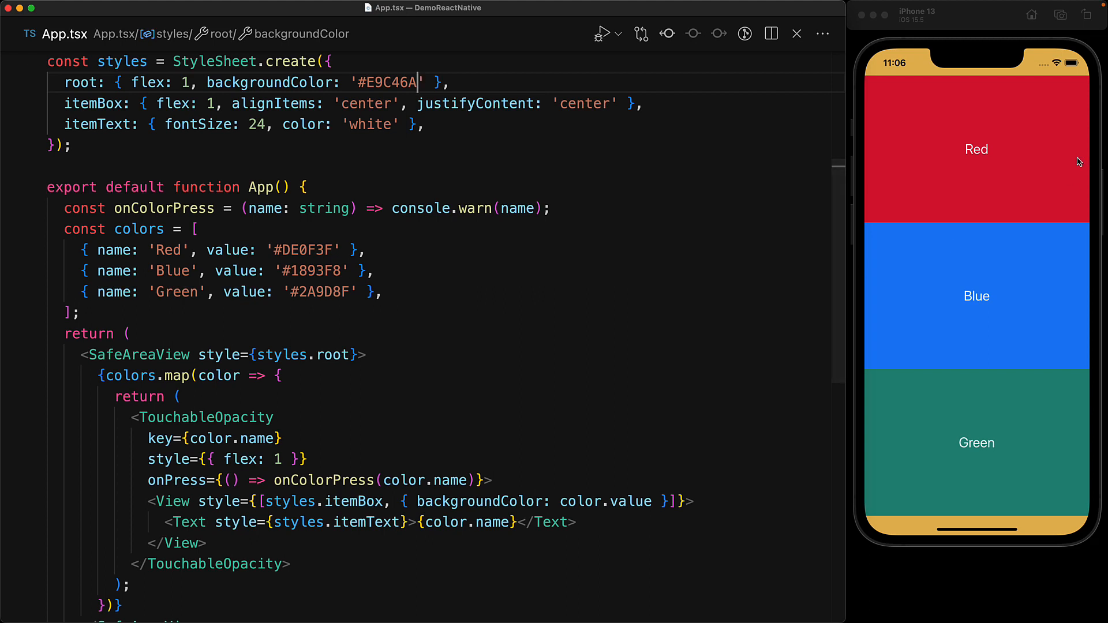
click(975, 443)
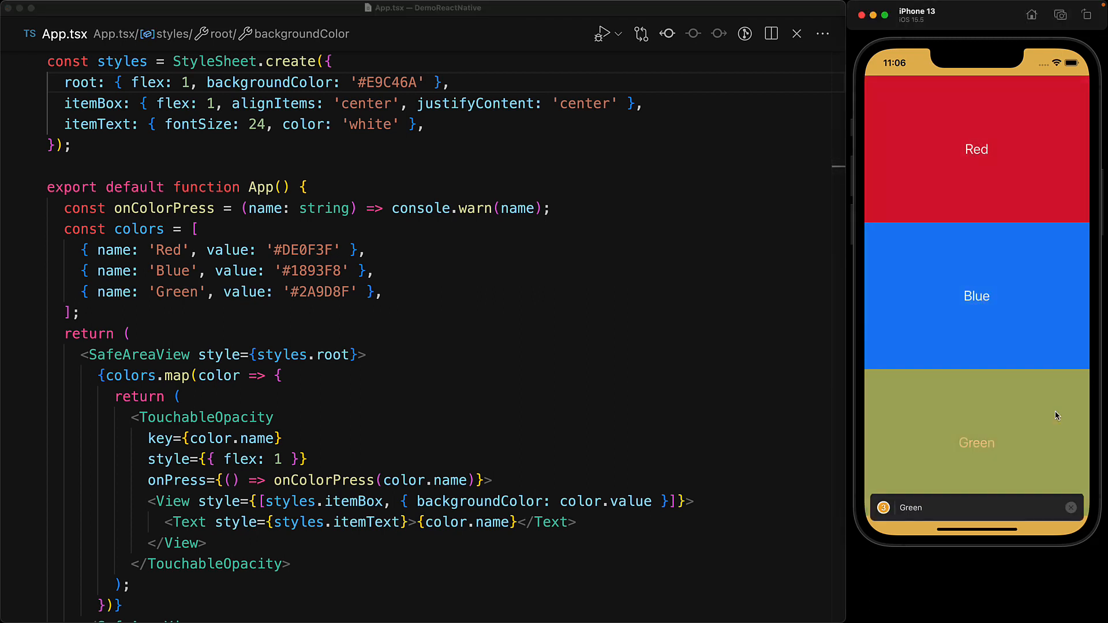
click(976, 438)
text(Highligh)
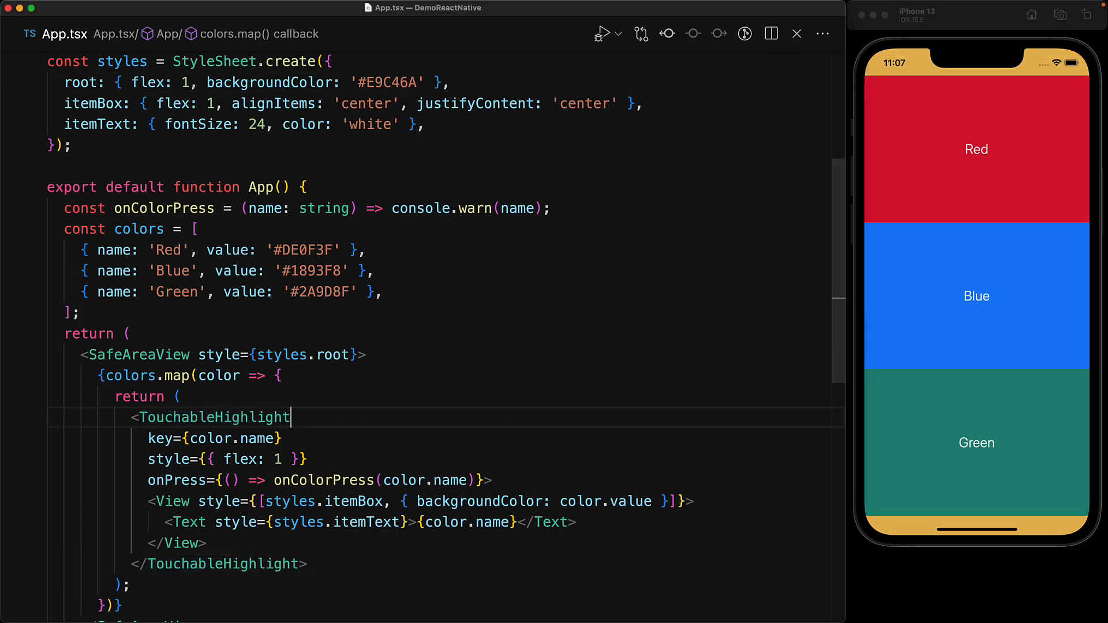
mouse_move(1010, 195)
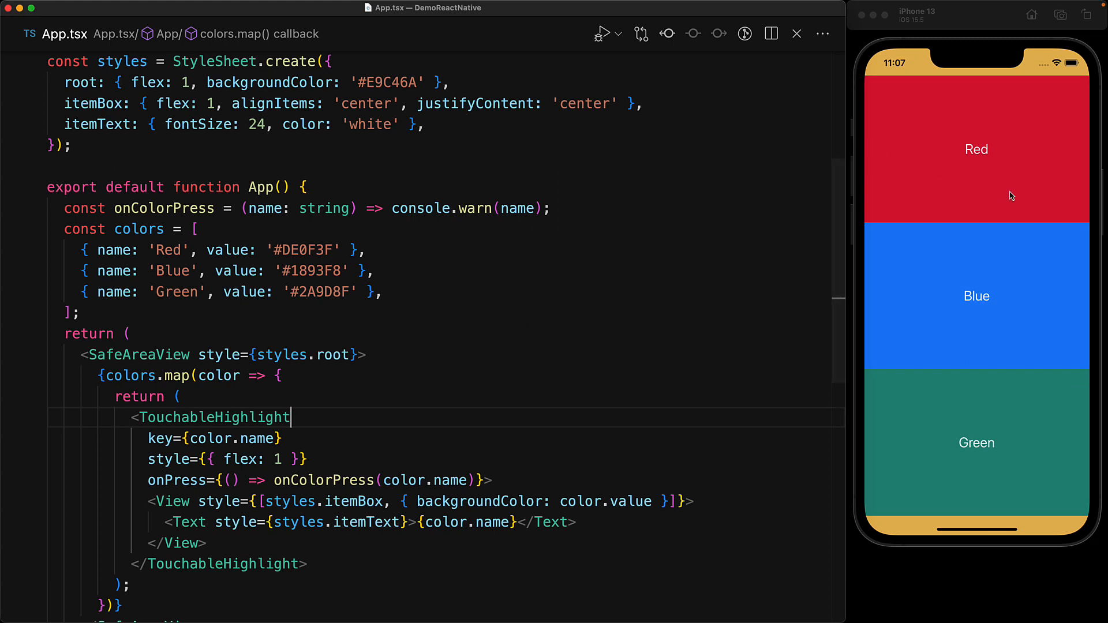
Tap the Blue and Green boxes to test the TouchableHighlight darkening effect
click(976, 296)
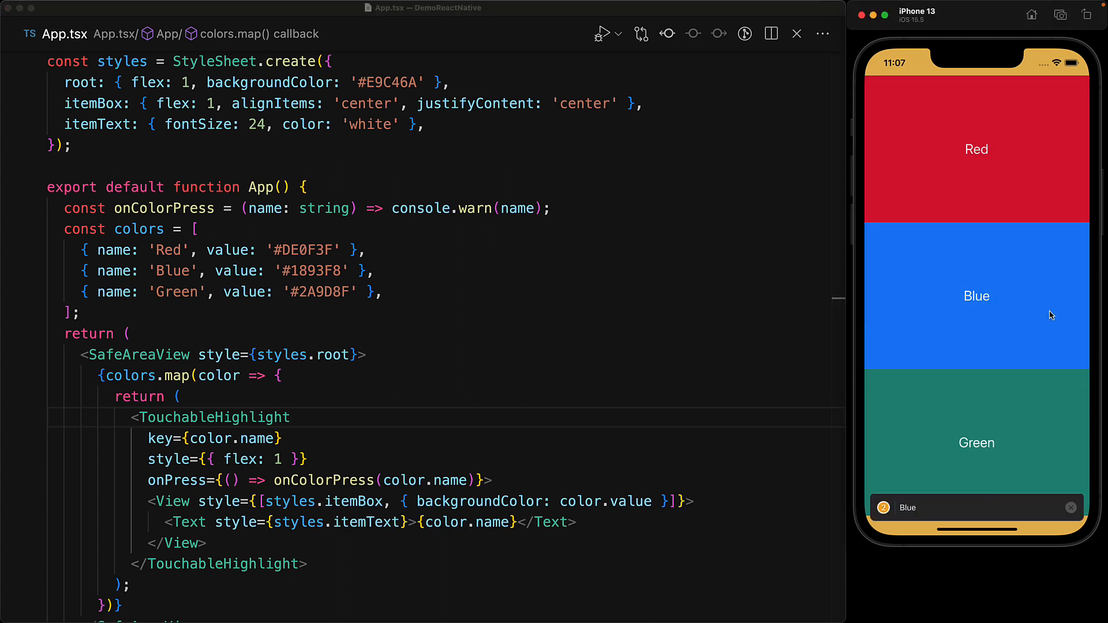
mouse_move(1060, 431)
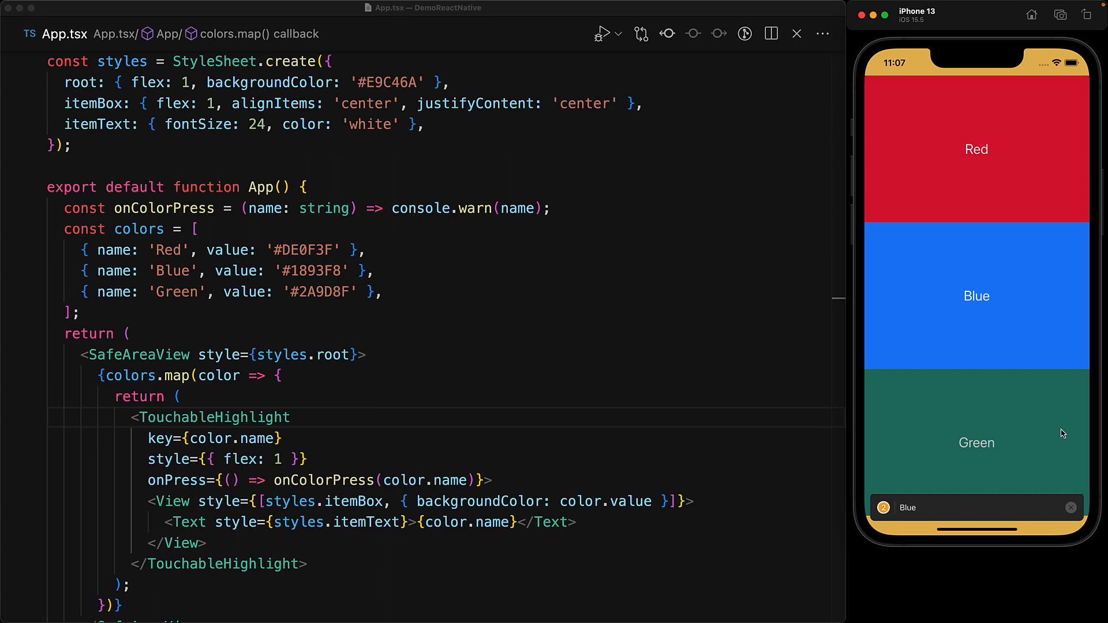
click(975, 435)
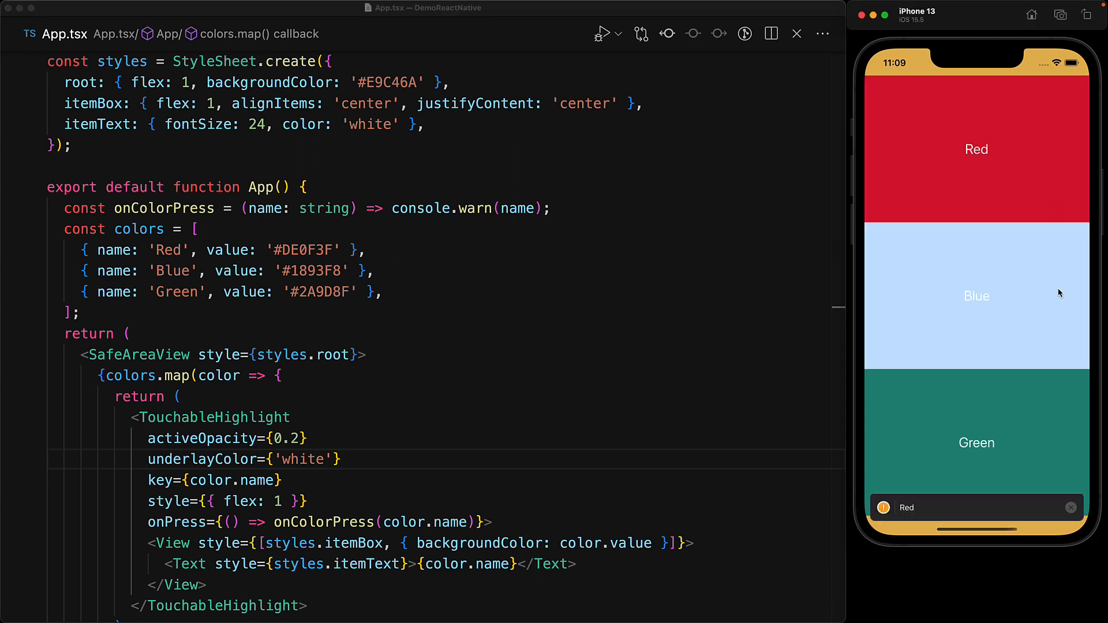
Tap the Green box to check the white underlay at 0.2 active opacity
click(975, 443)
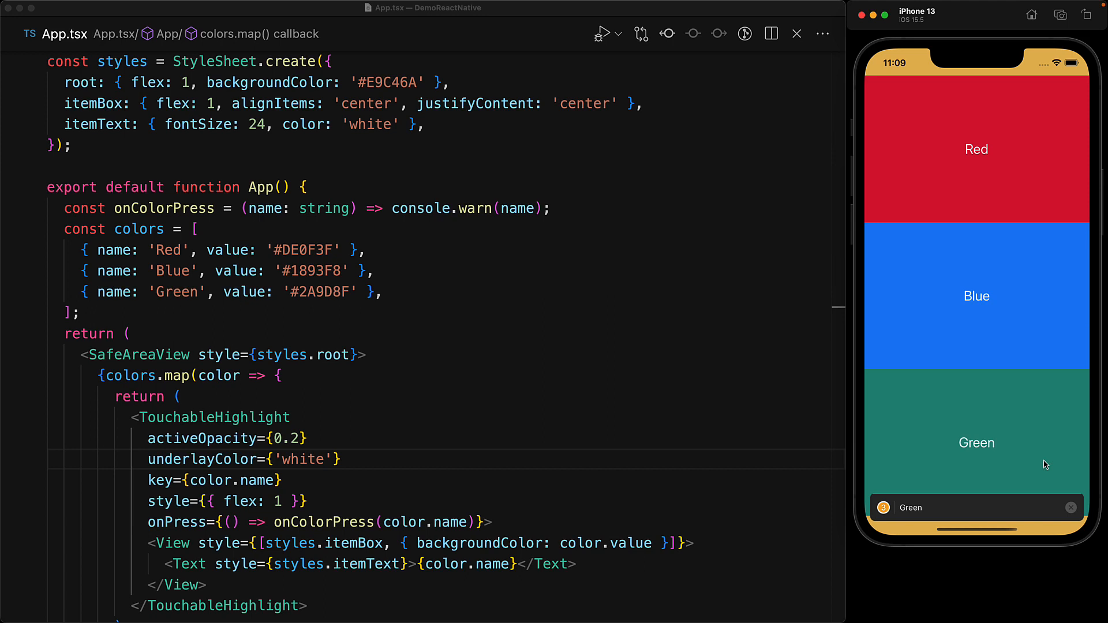
mouse_move(312, 463)
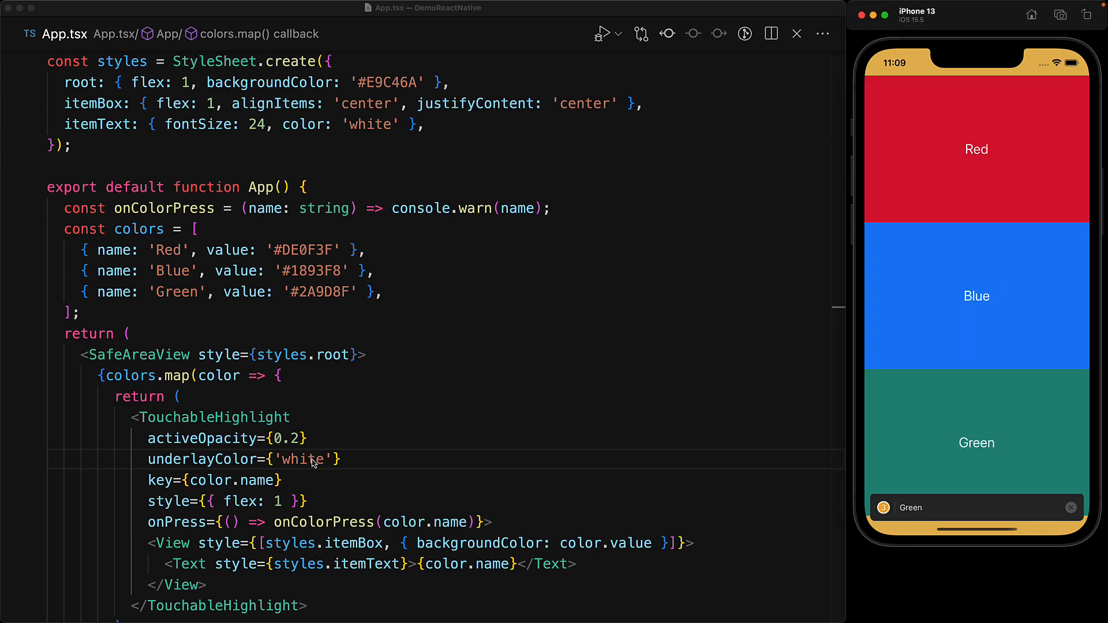
Set underlayColor to 'transparent' and test pressing the Red, Blue and Green boxes
key(Backspace)
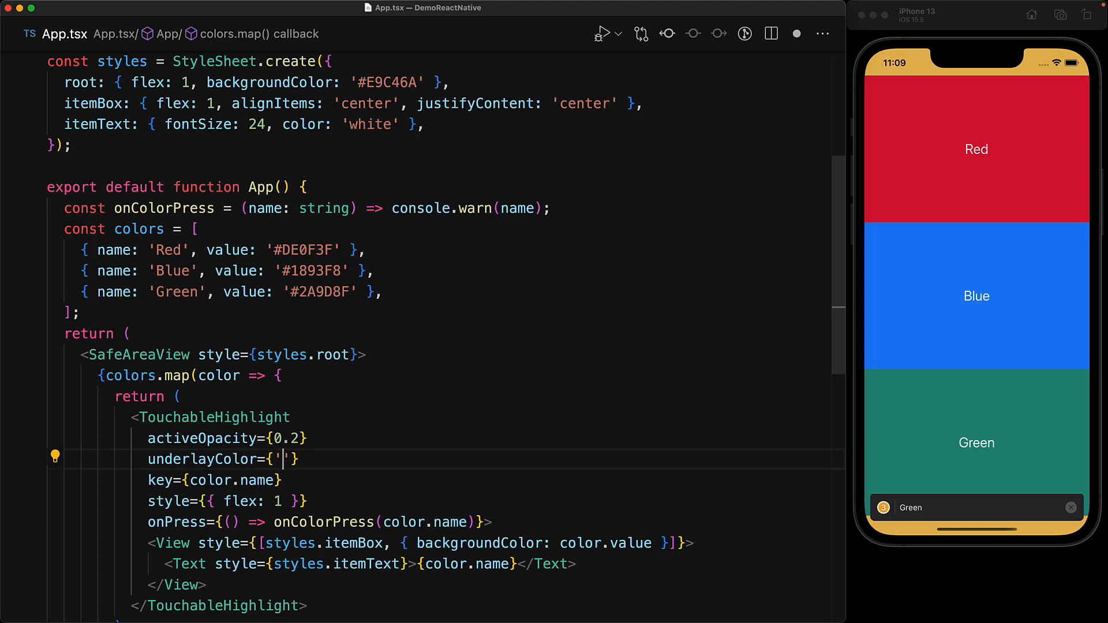
text(transparent)
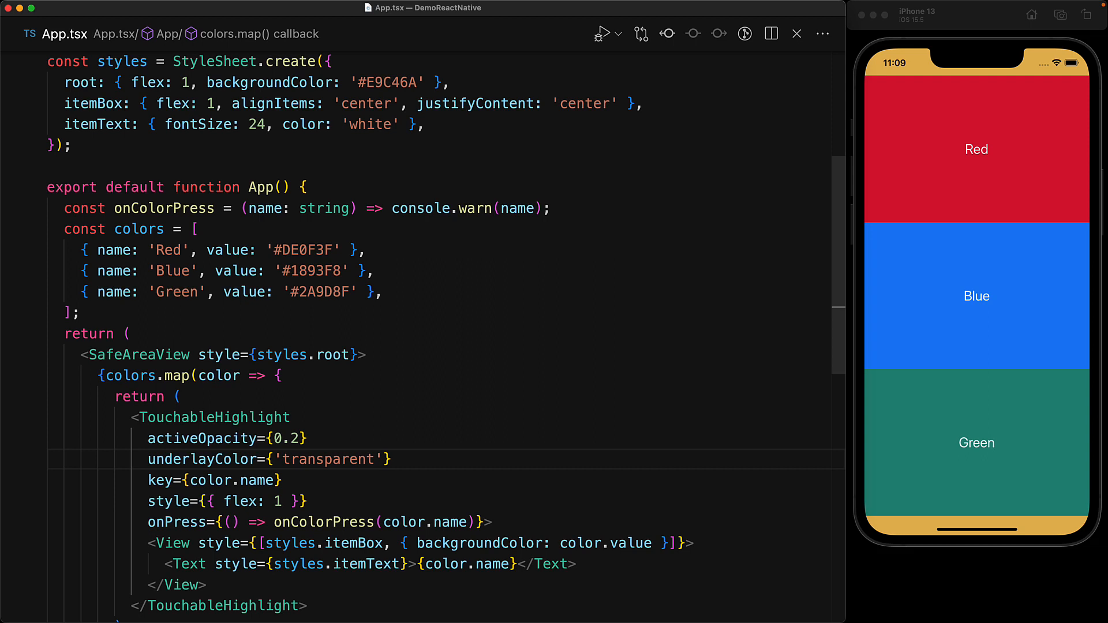
mouse_move(1060, 196)
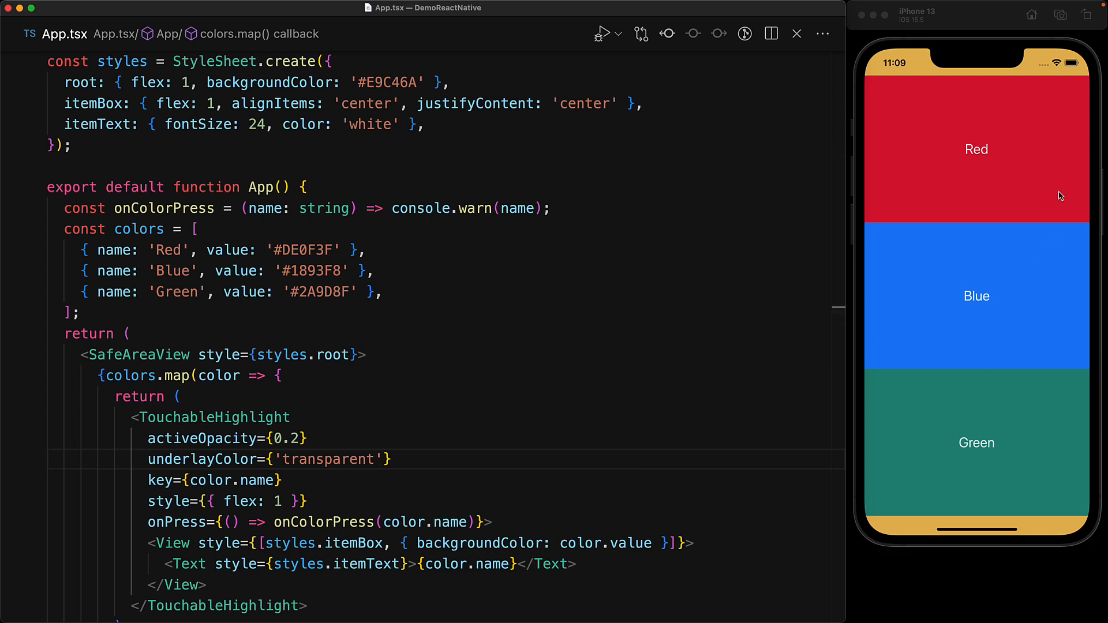
click(977, 149)
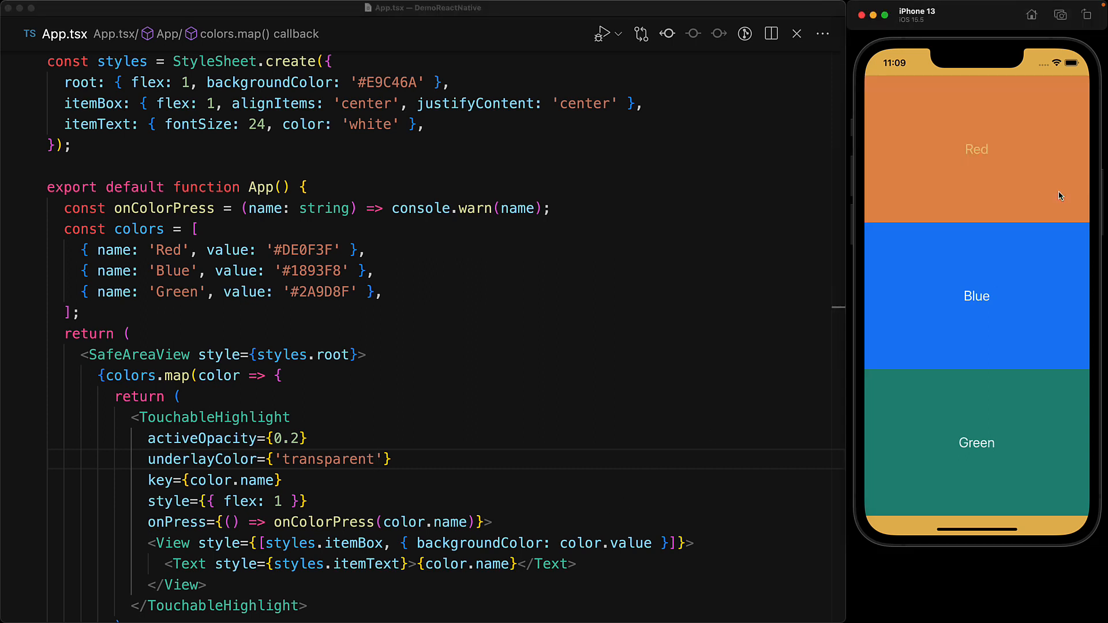
click(976, 149)
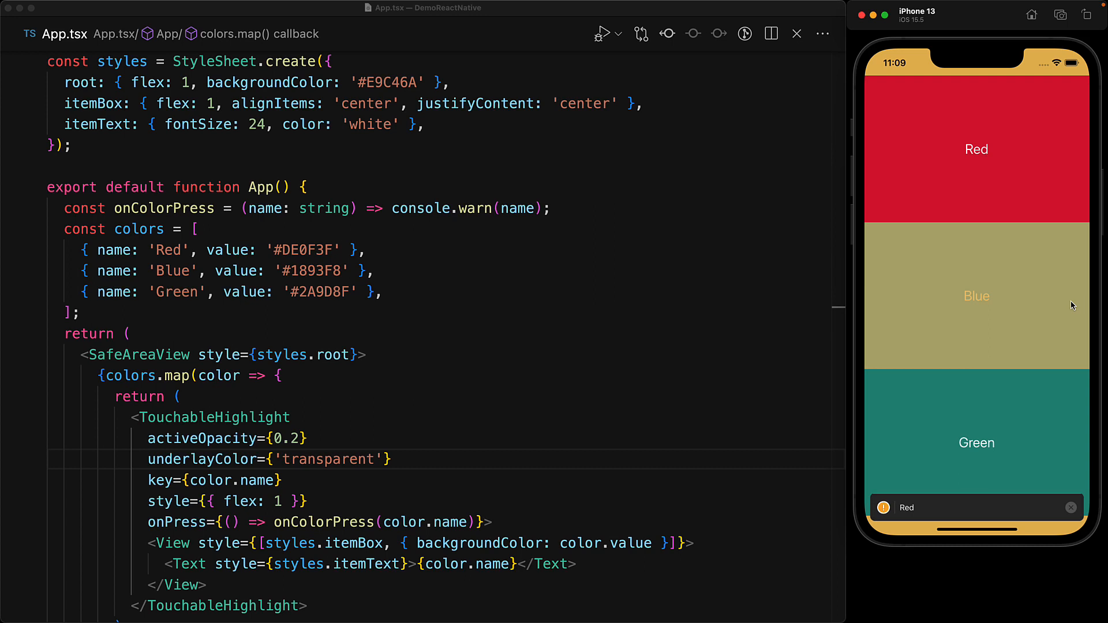
click(976, 438)
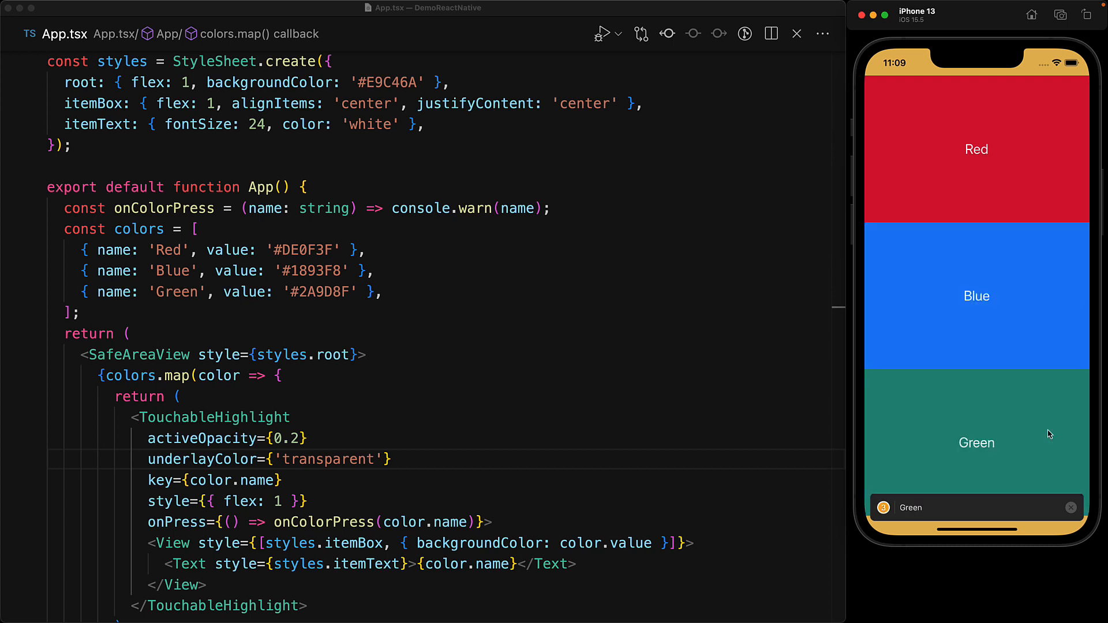